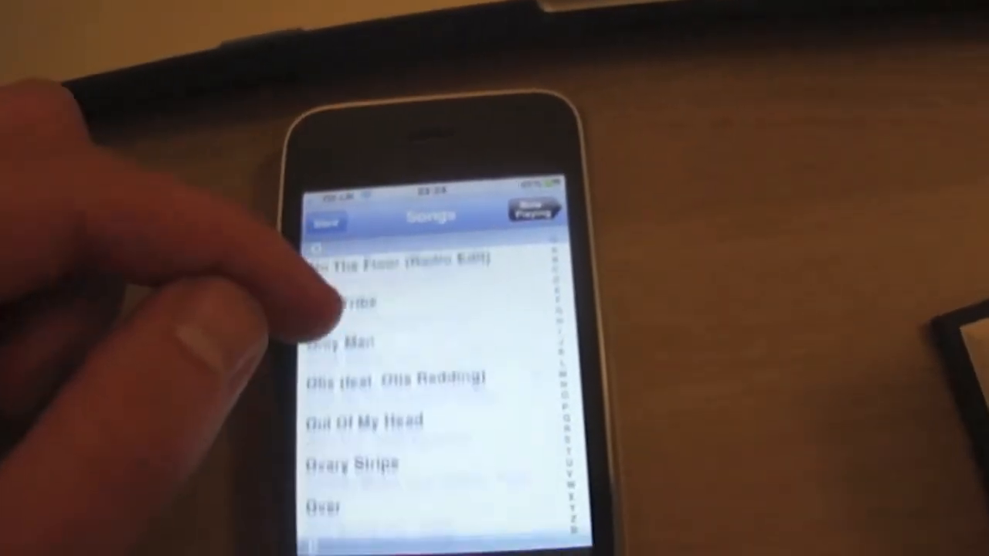
Step: Play 'Otis (feat. Otis Redding)' from the Songs list in Now Playing
click(370, 377)
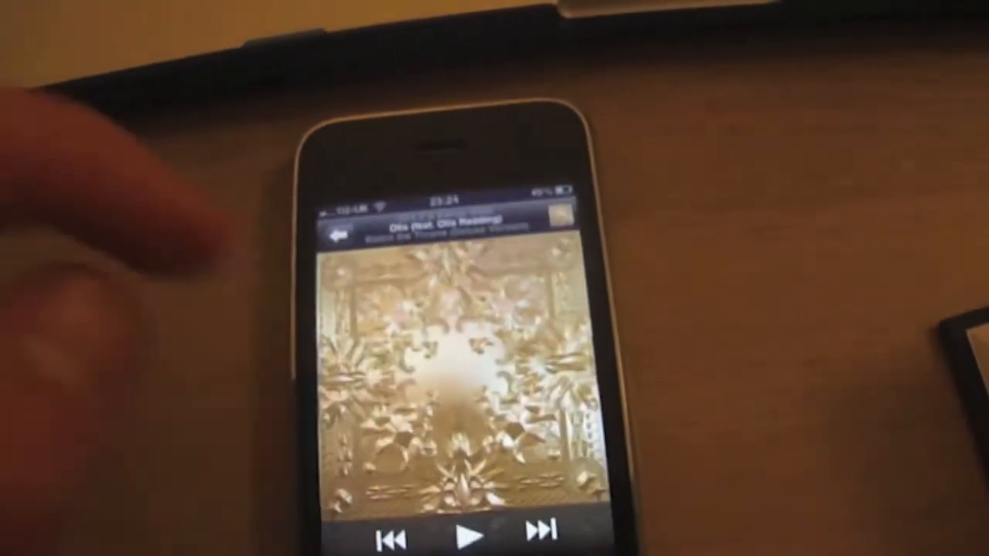